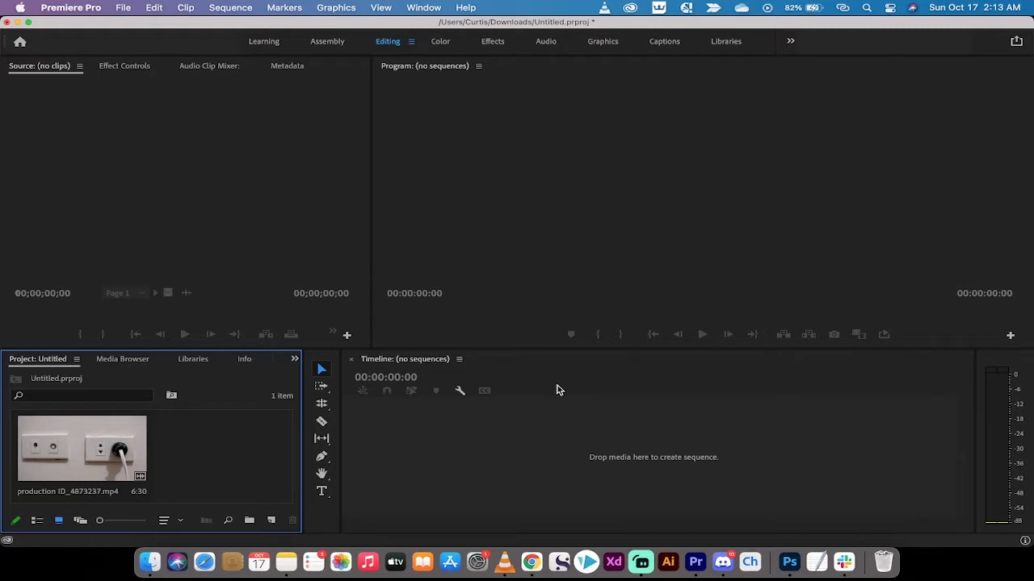
mouse_move(208, 456)
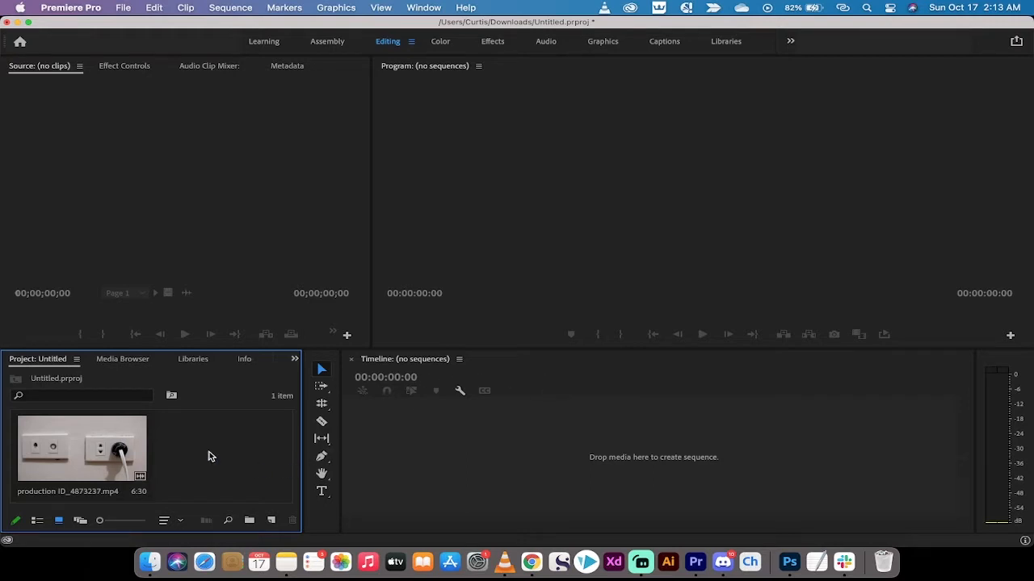
Step: Drag the wall-outlet clip production ID_4873237.mp4 into the Timeline to create a sequence
left_click(80, 448)
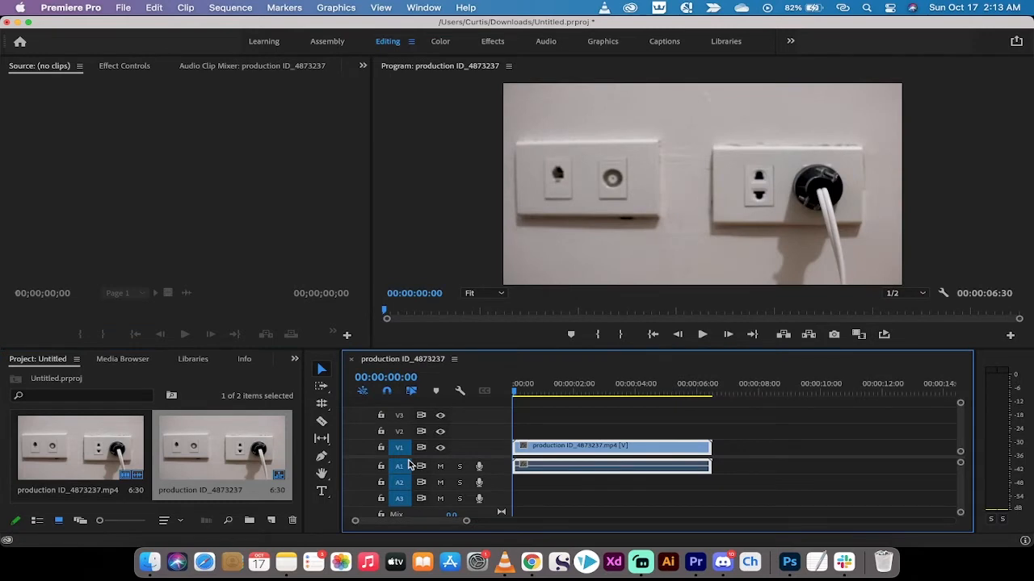
mouse_move(678, 196)
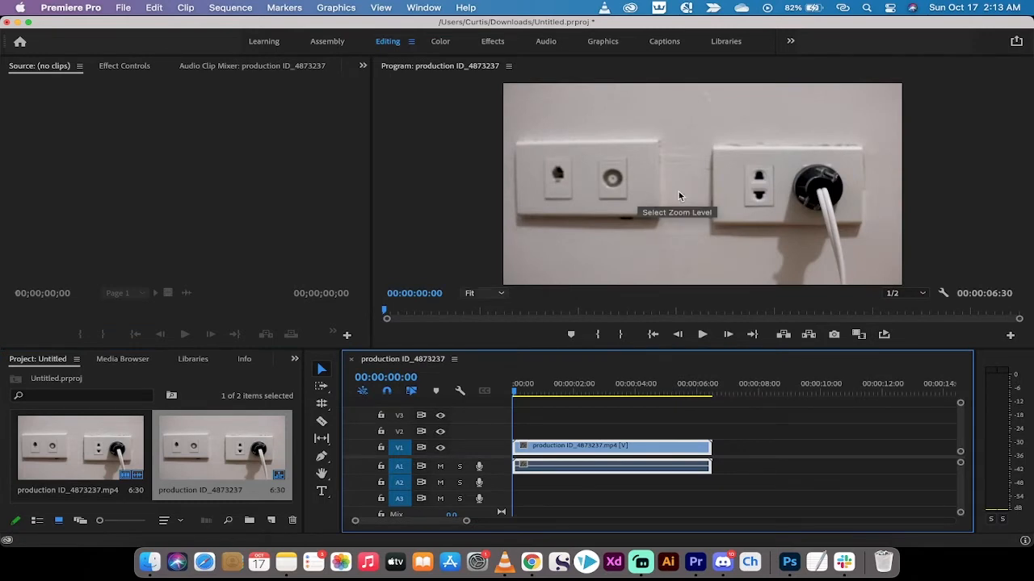
mouse_move(506, 198)
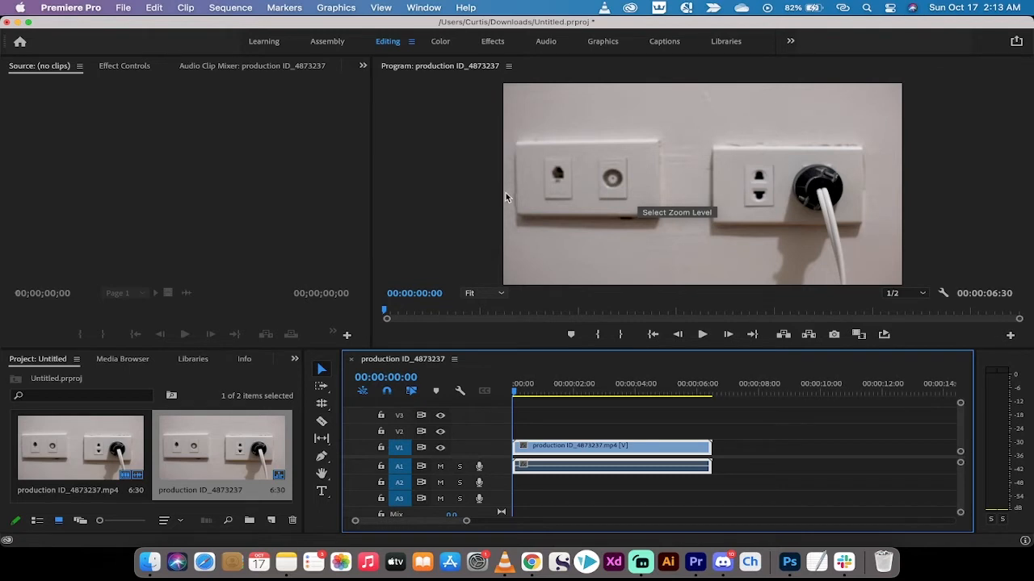
mouse_move(569, 210)
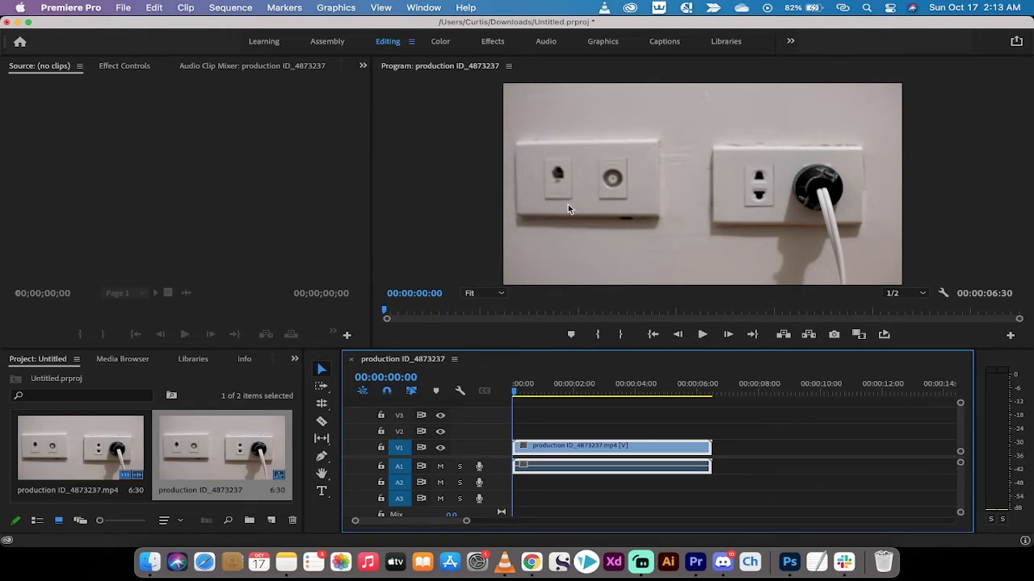
mouse_move(532, 189)
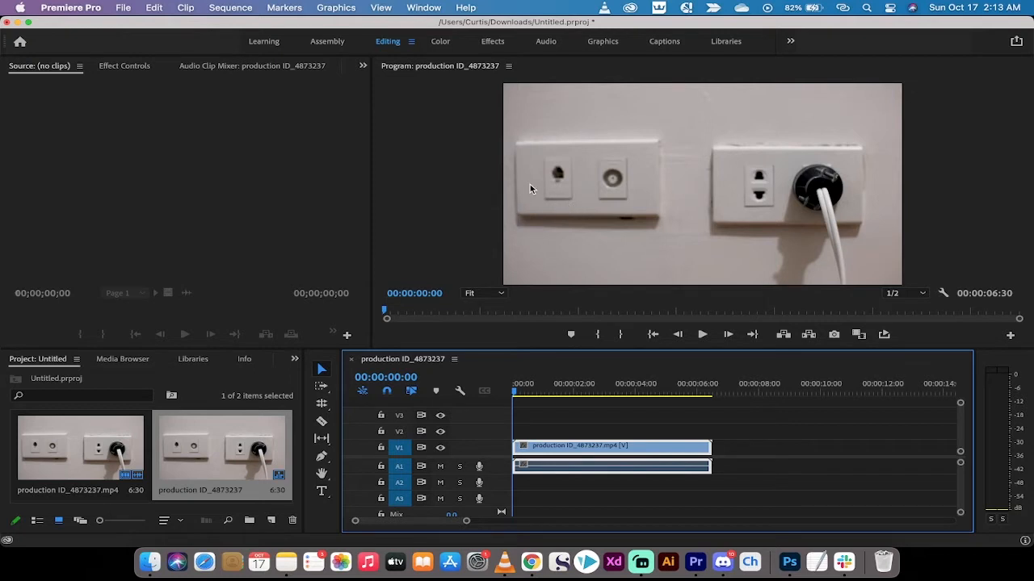
mouse_move(419, 145)
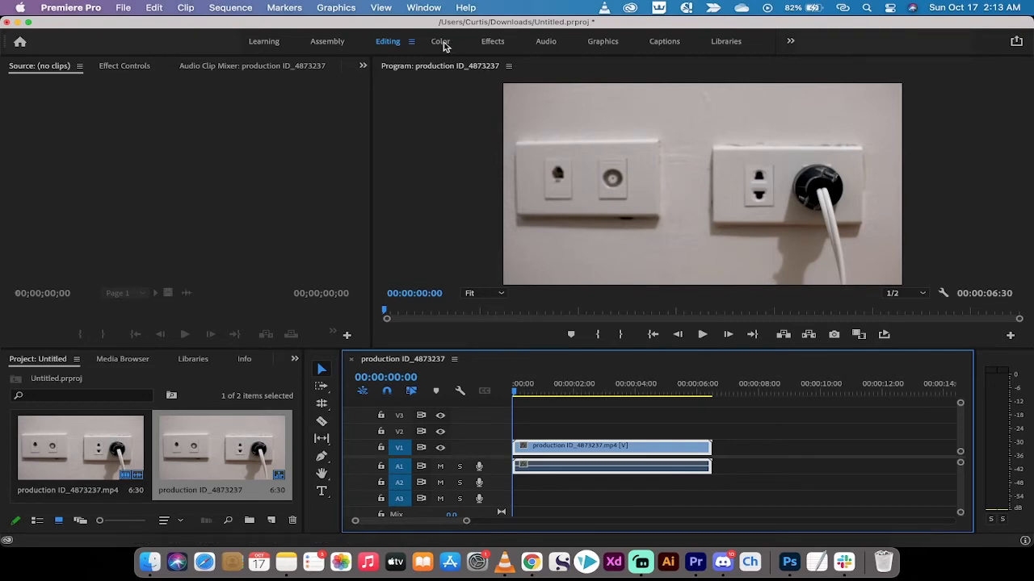
Step: Switch to the Color workspace and show the Lumetri White Balance settings in Basic Correction
left_click(440, 41)
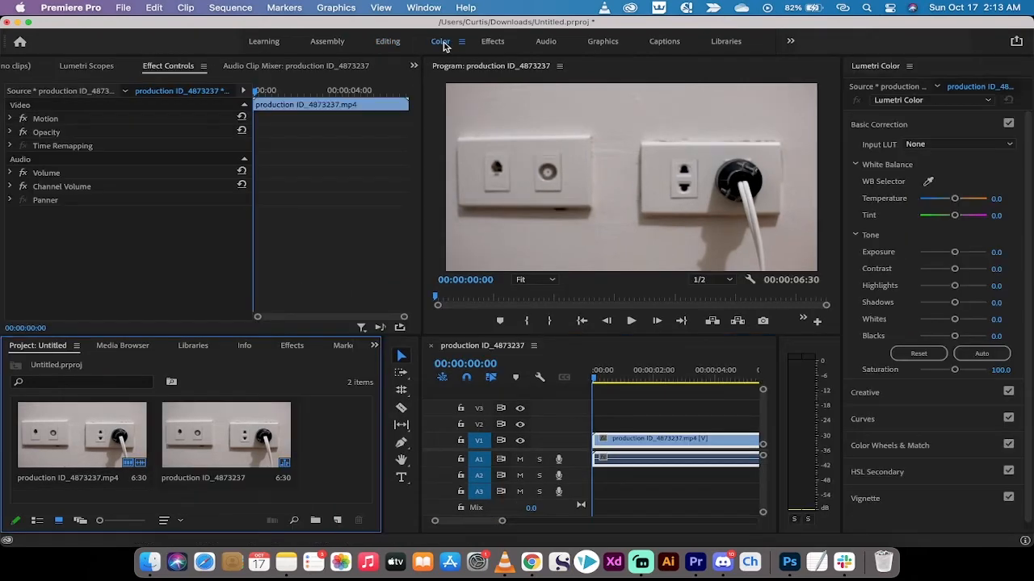
left_click(932, 100)
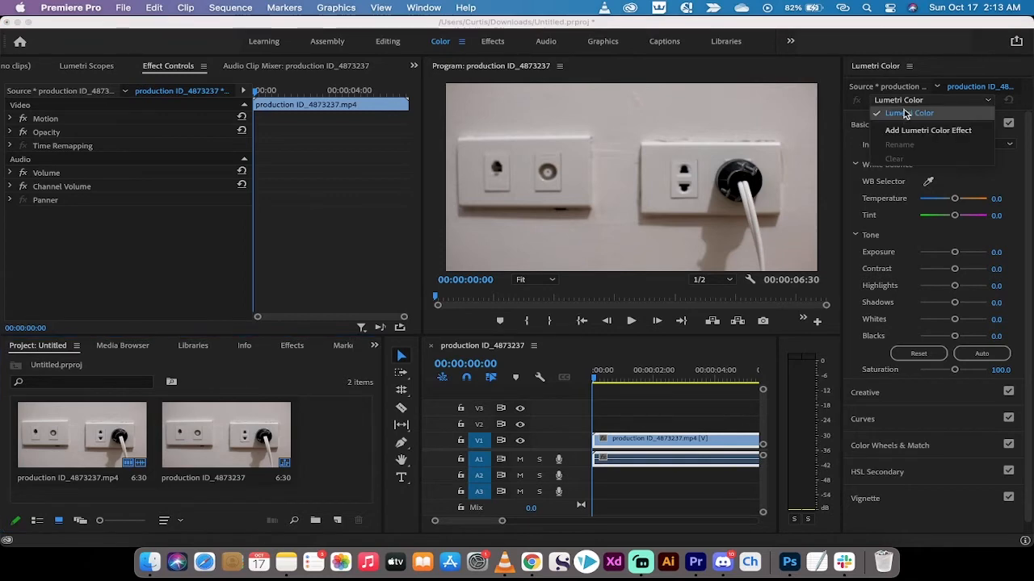
left_click(908, 114)
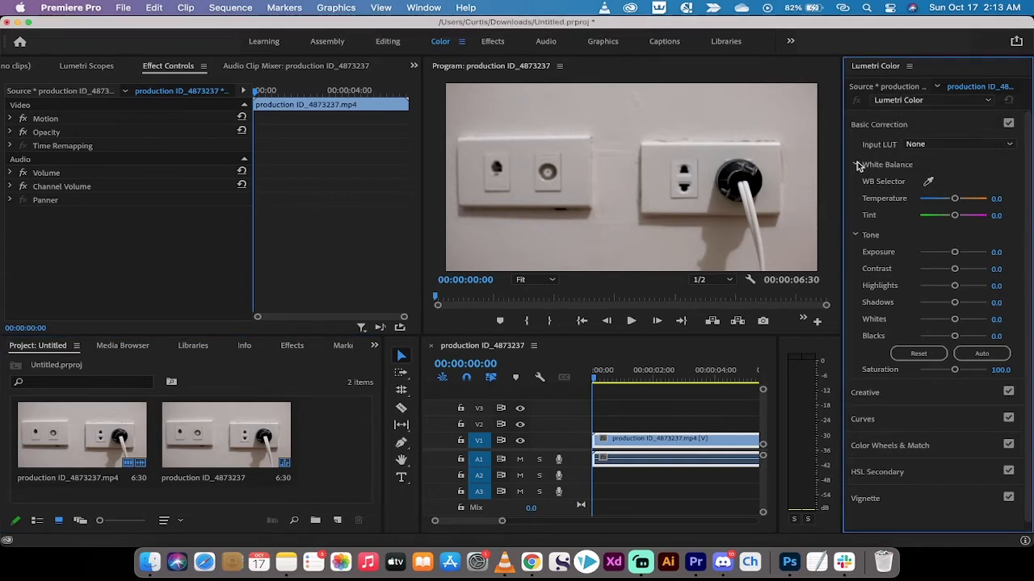
left_click(856, 165)
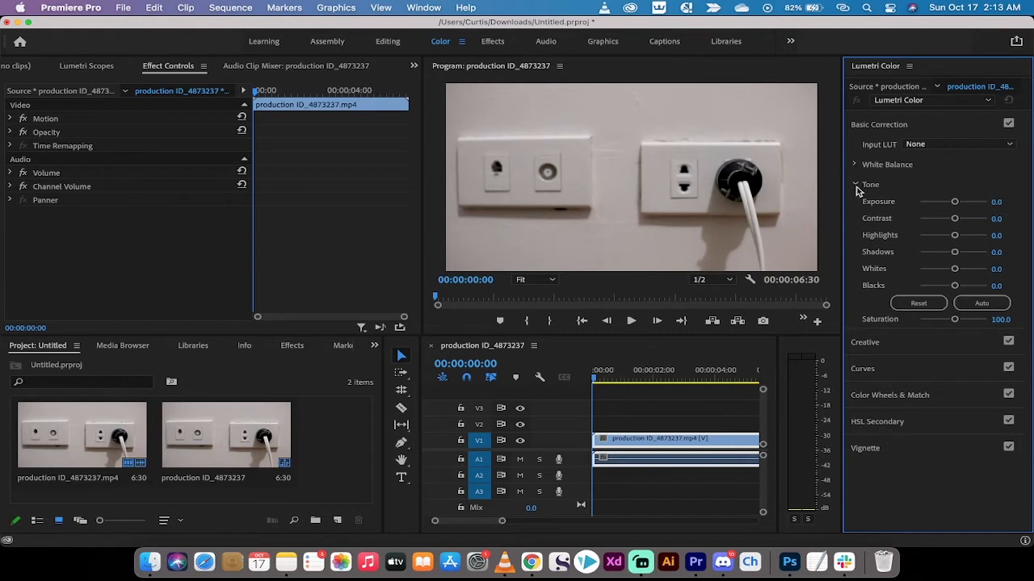
left_click(854, 164)
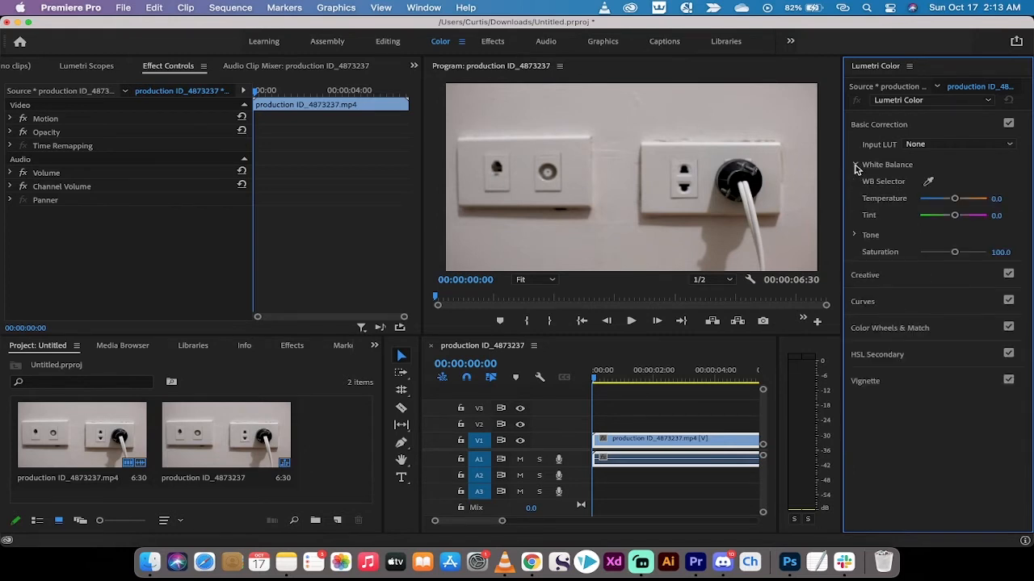
mouse_move(882, 184)
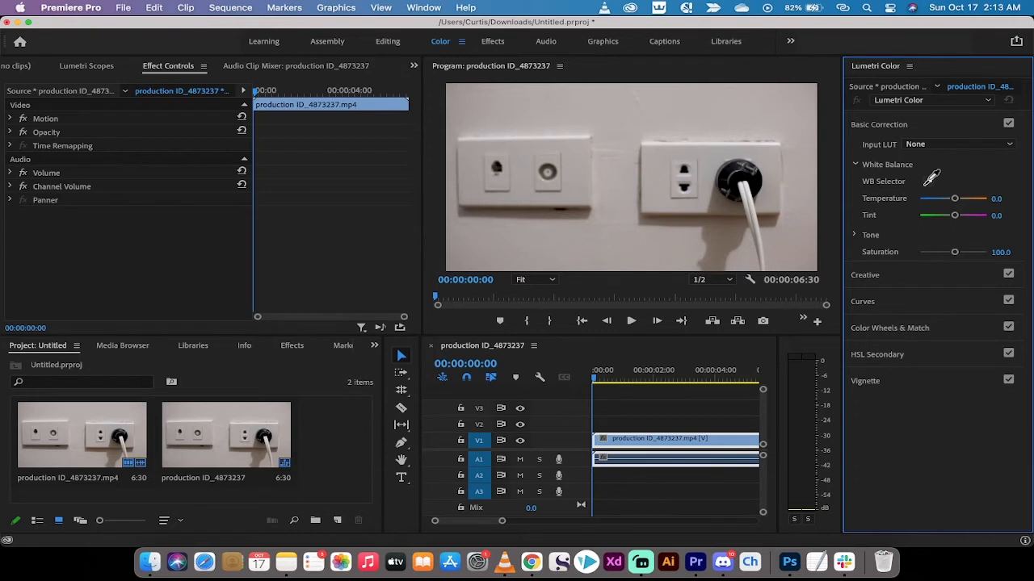
mouse_move(615, 130)
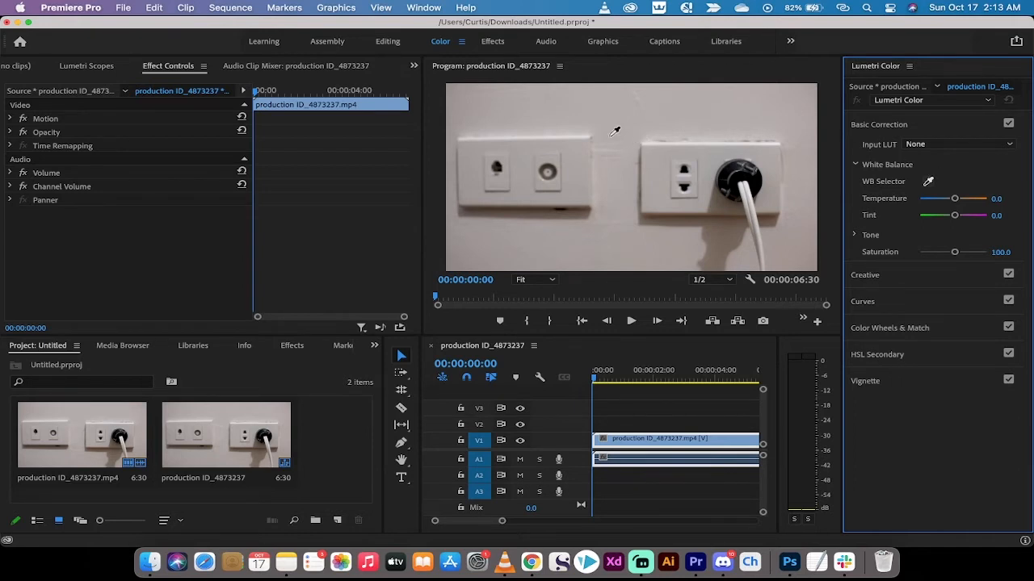
mouse_move(539, 134)
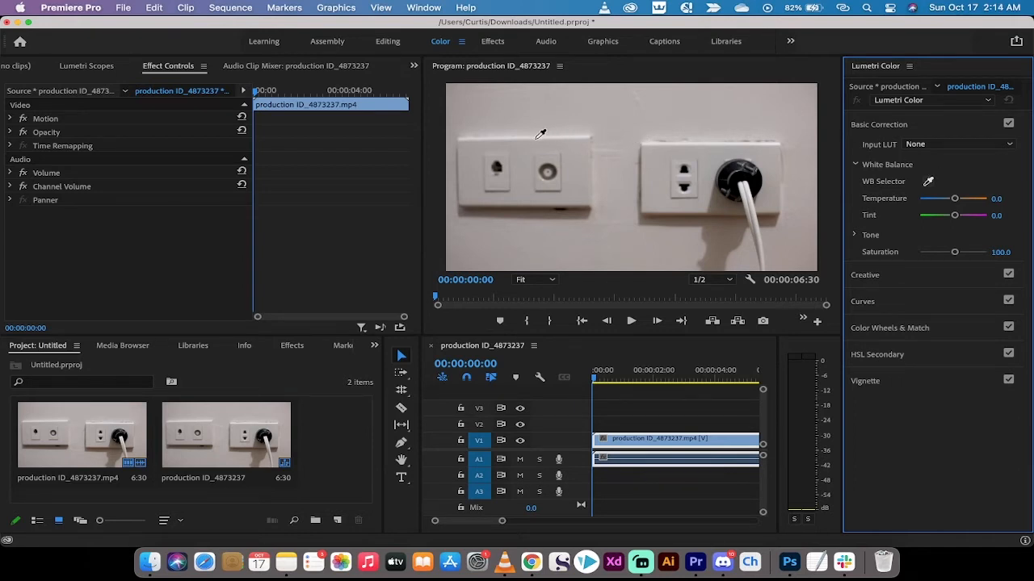
mouse_move(514, 138)
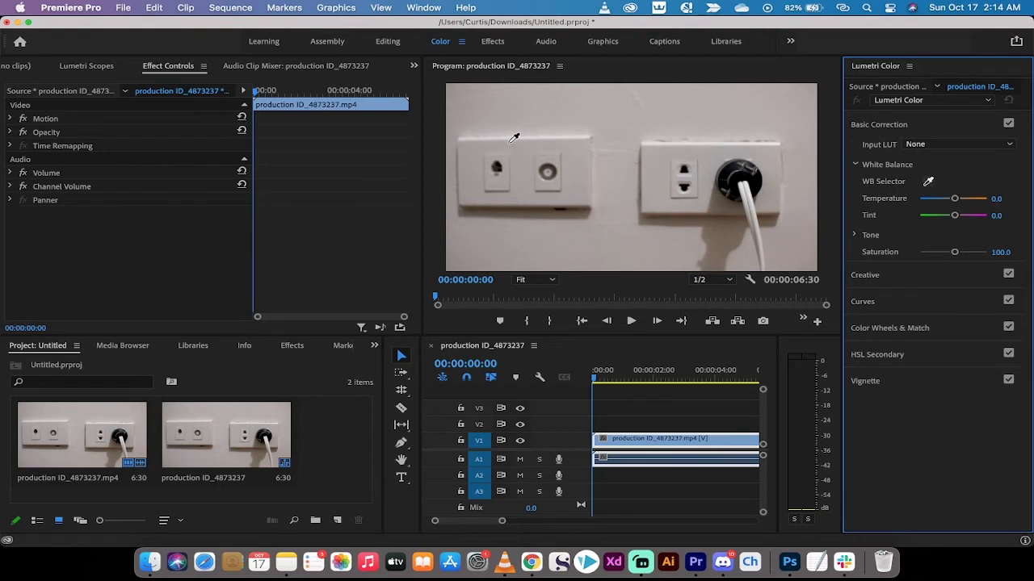
mouse_move(477, 146)
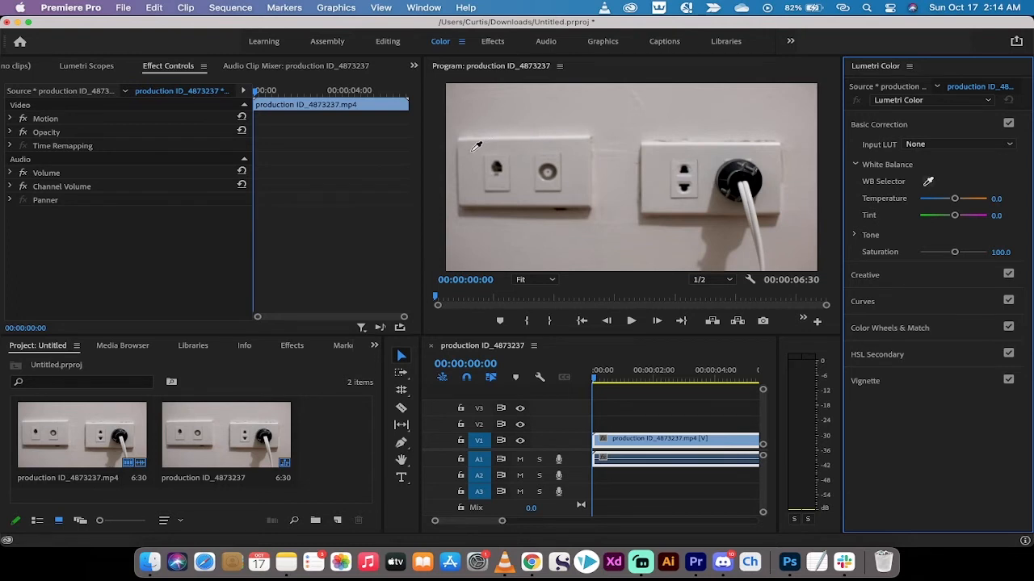
mouse_move(471, 135)
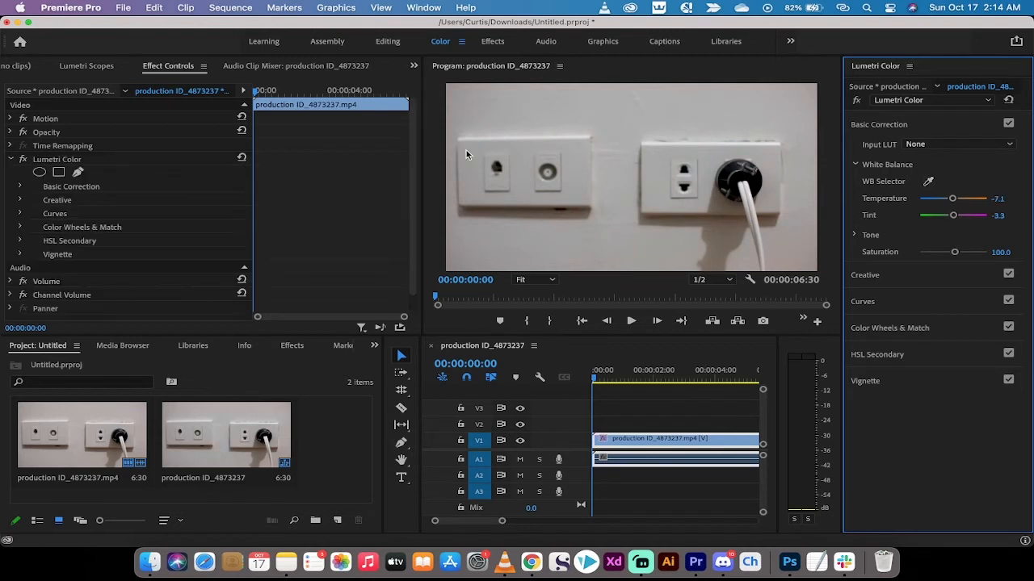
mouse_move(590, 109)
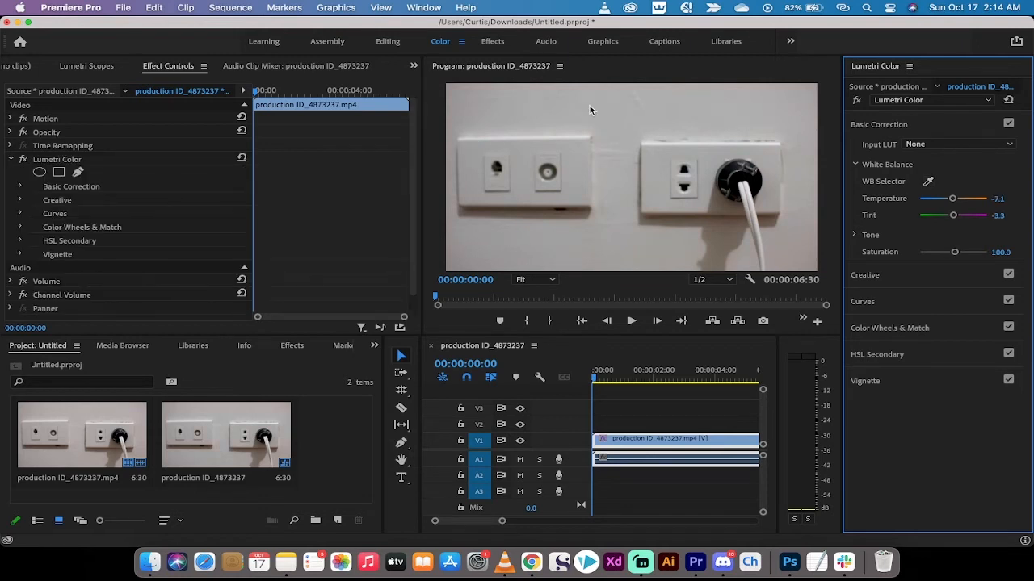
mouse_move(733, 148)
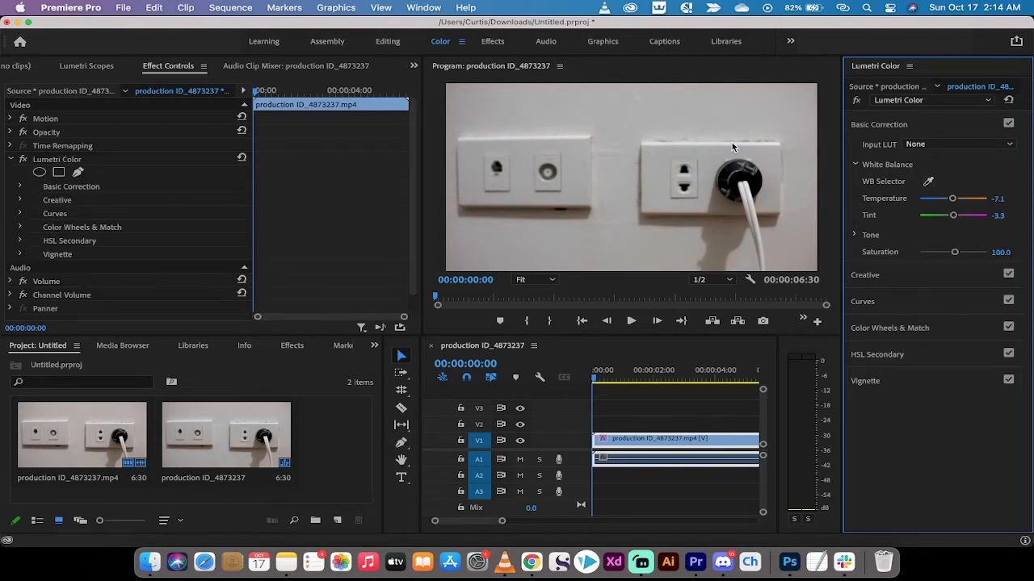
mouse_move(888, 200)
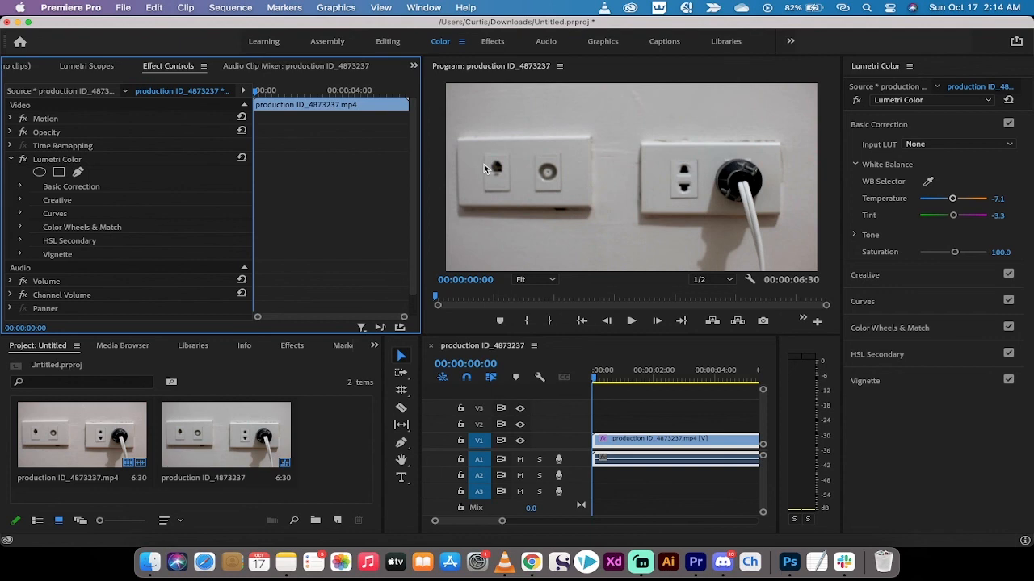
mouse_move(516, 162)
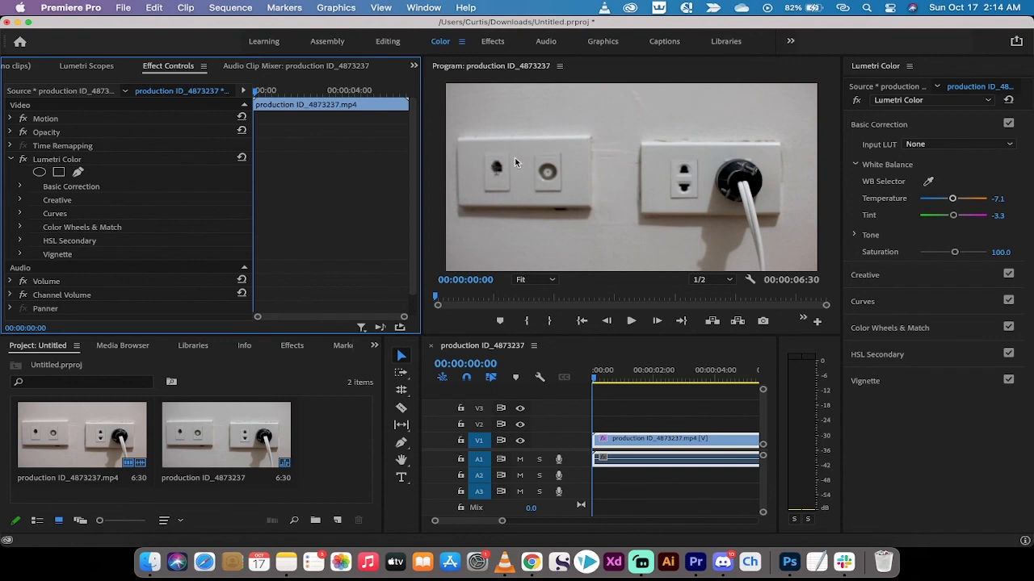